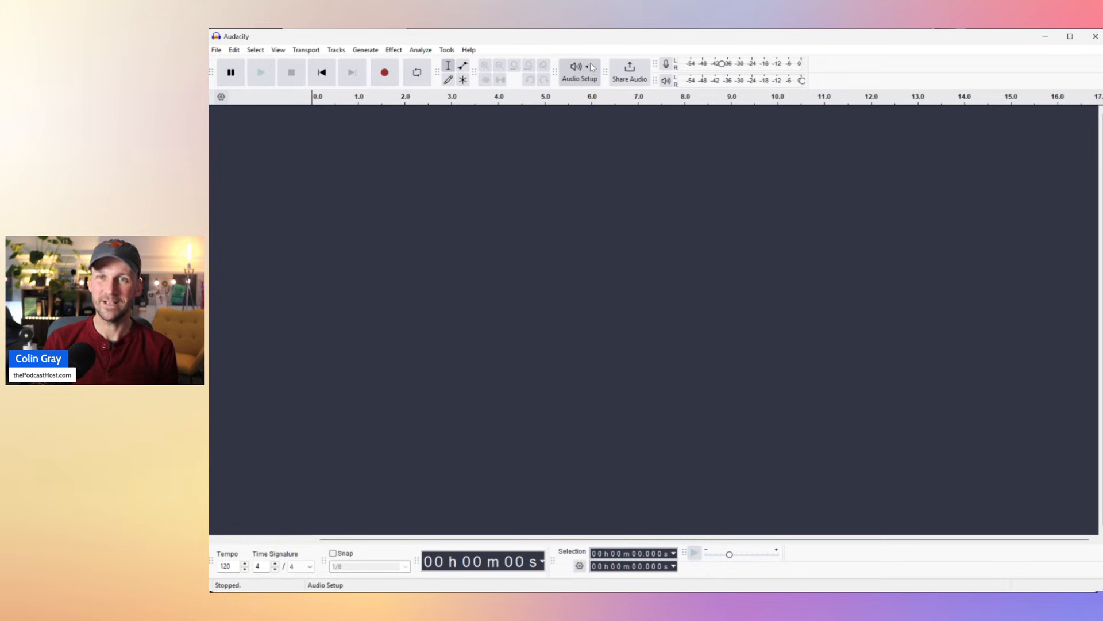
Show Audio Setup's host list with Windows WASAPI as the current host
{"action": "left_click", "coordinate": [579, 72]}
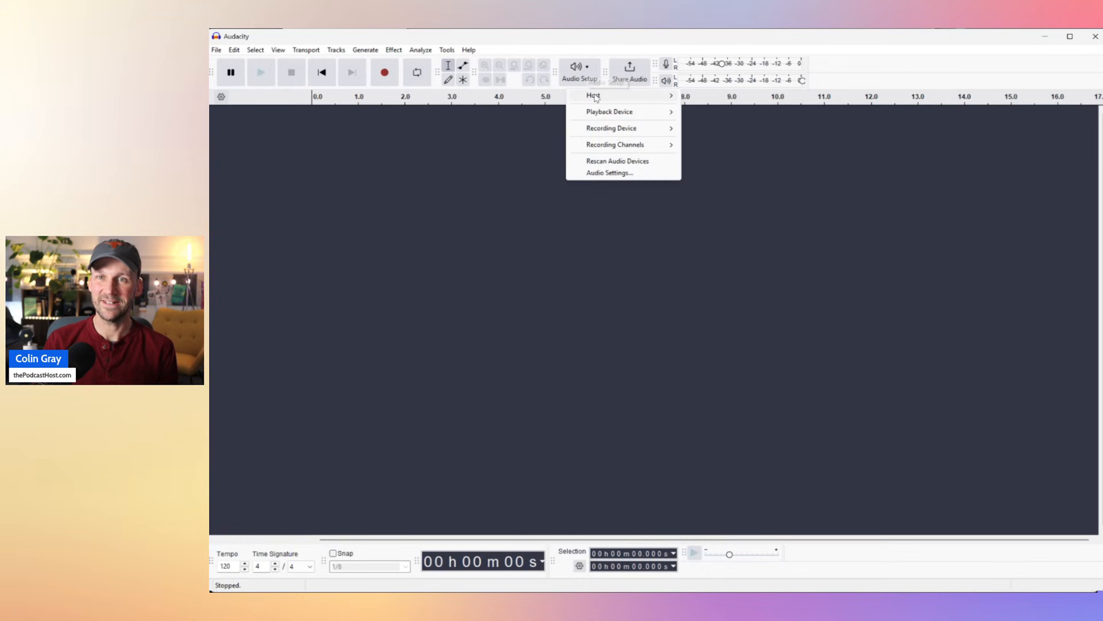
{"action": "left_click", "coordinate": [593, 96]}
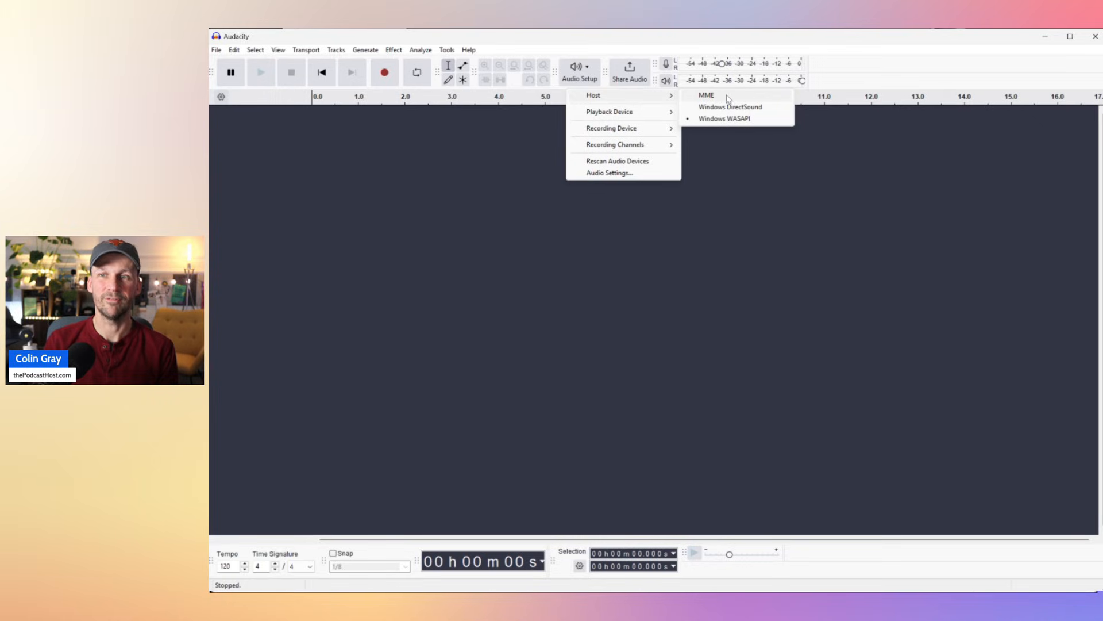
{"action": "mouse_move", "coordinate": [751, 109]}
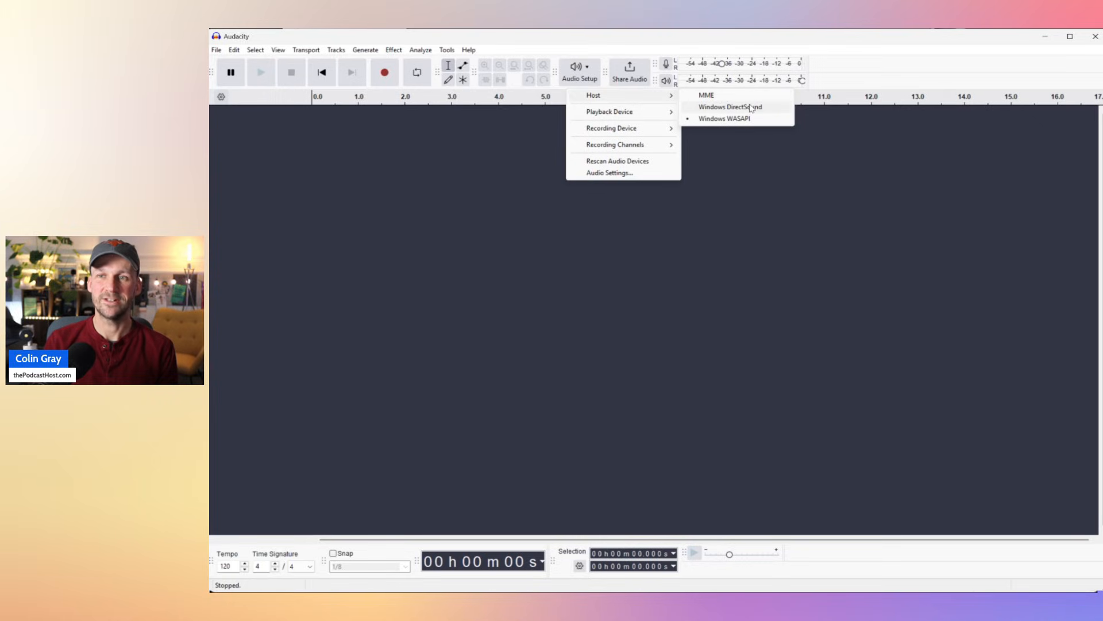
{"action": "mouse_move", "coordinate": [726, 122]}
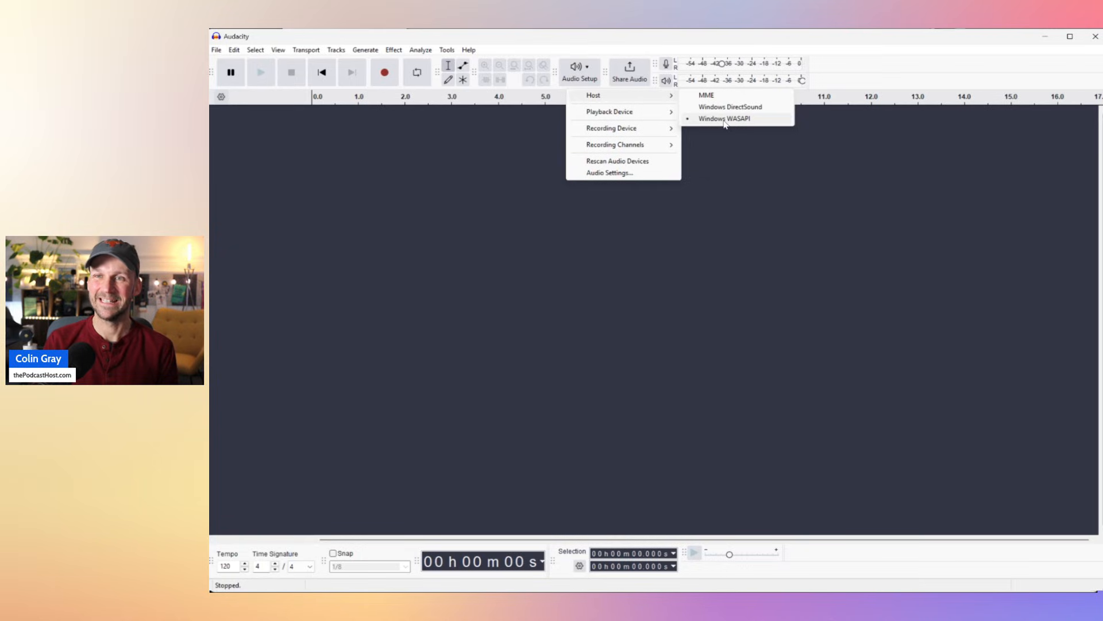
{"action": "mouse_move", "coordinate": [763, 121]}
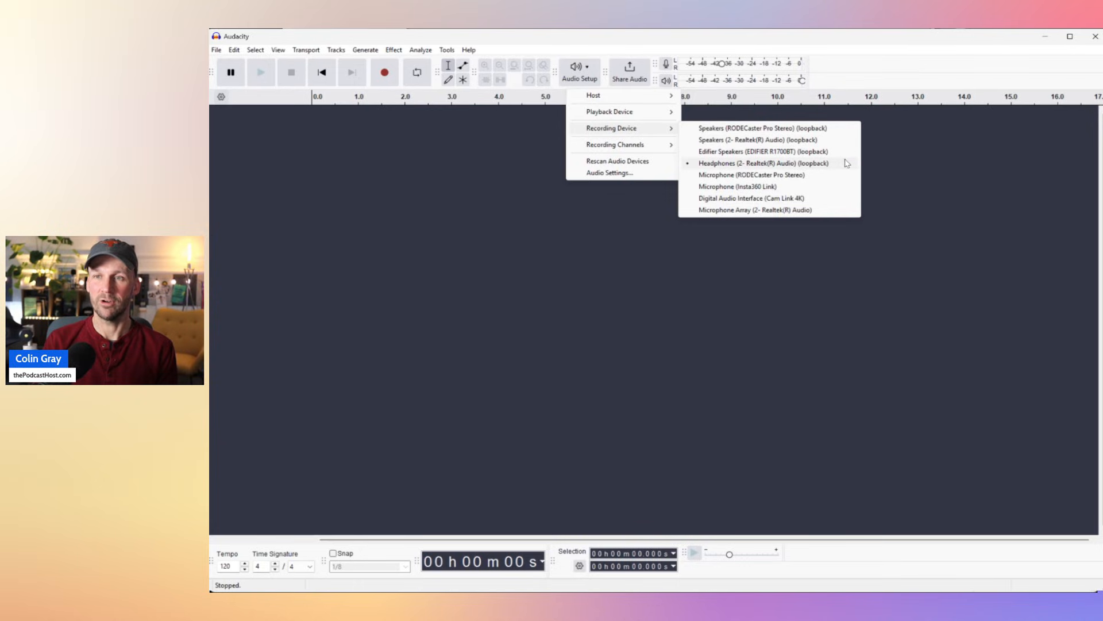
{"action": "mouse_move", "coordinate": [832, 169]}
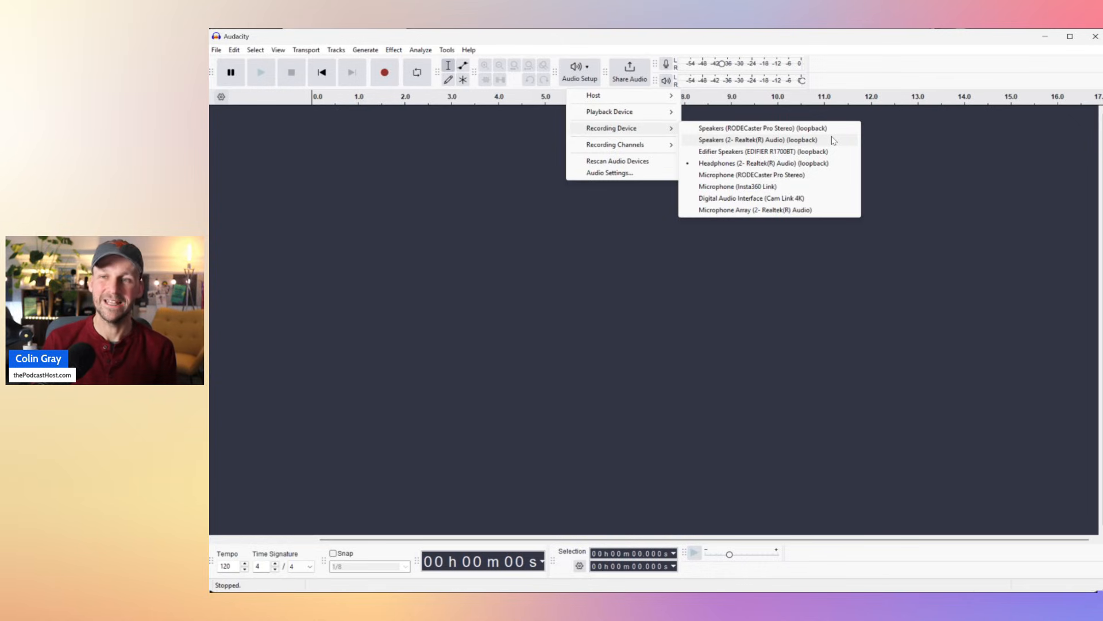
{"action": "mouse_move", "coordinate": [753, 166]}
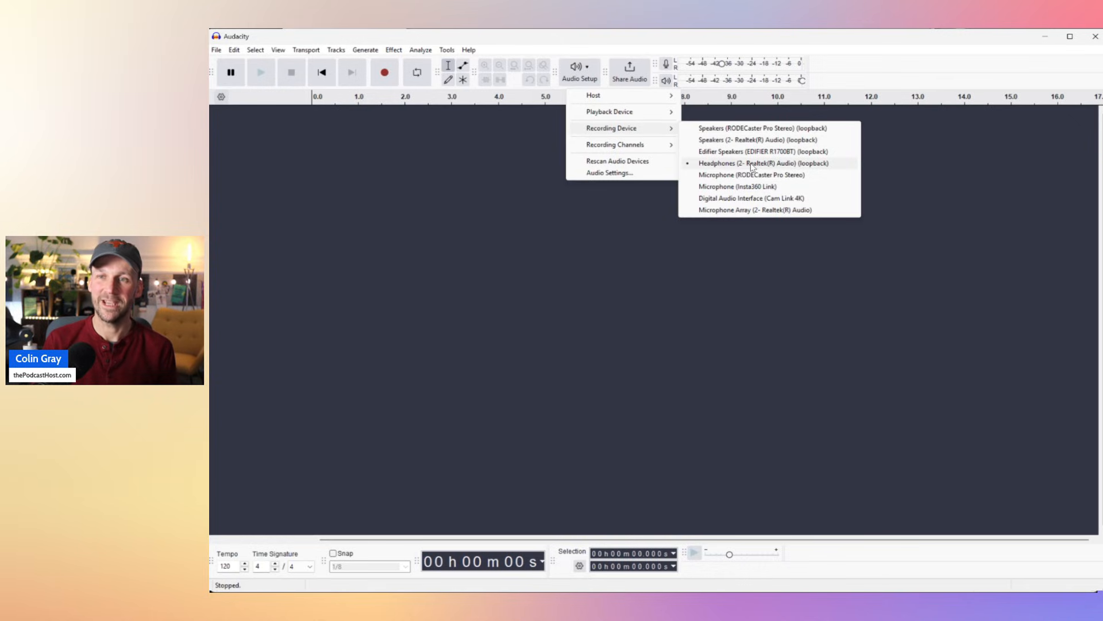
Choose Headphones (2- Realtek(R) Audio) (loopback) as the recording device
{"action": "left_click", "coordinate": [753, 163]}
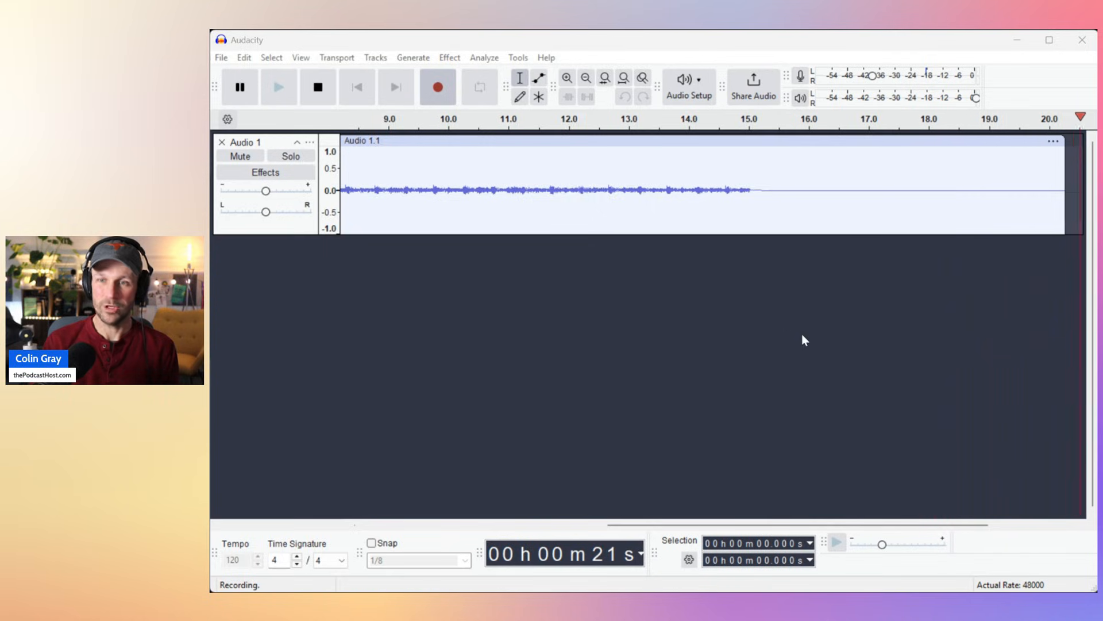
Stop the system-audio recording, leaving a ~21-second clip in Audio 1
{"action": "left_click", "coordinate": [317, 87]}
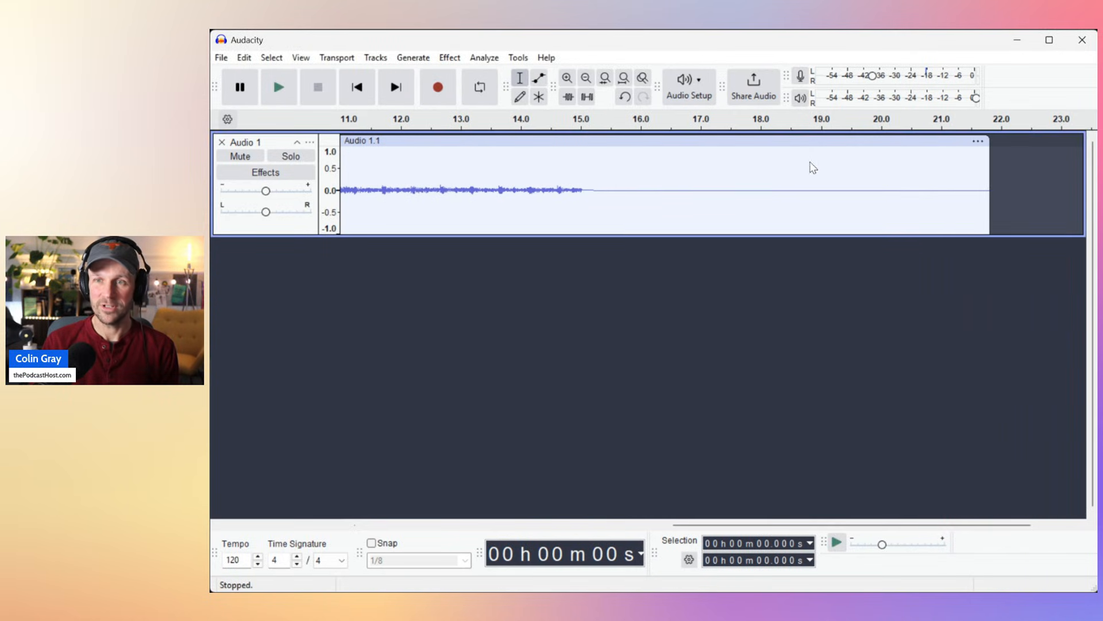
{"action": "mouse_move", "coordinate": [893, 207]}
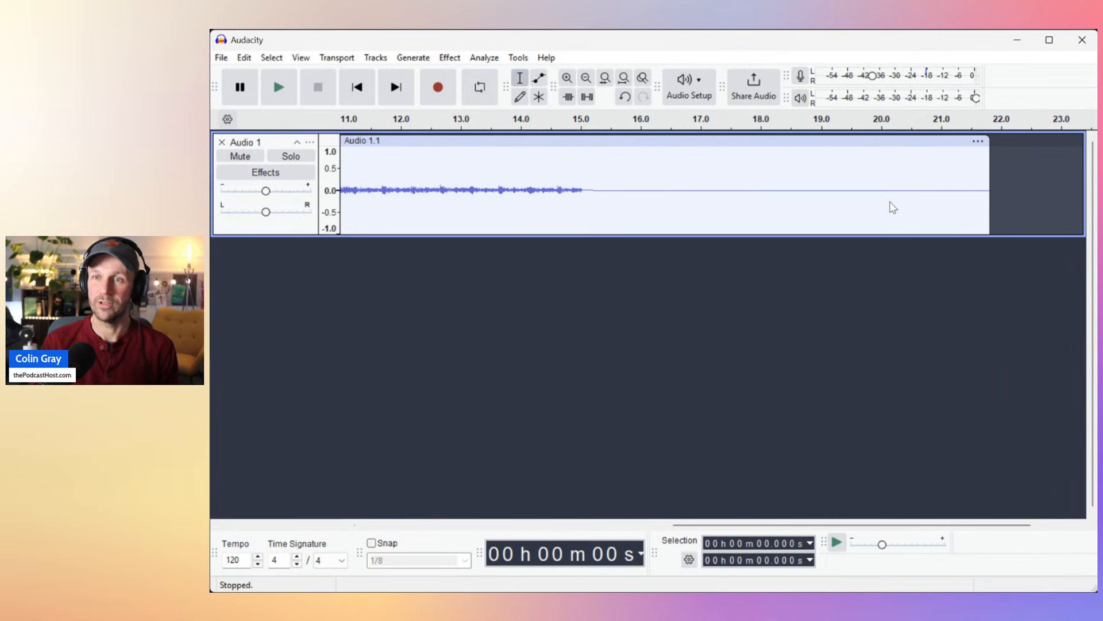
{"action": "mouse_move", "coordinate": [933, 172]}
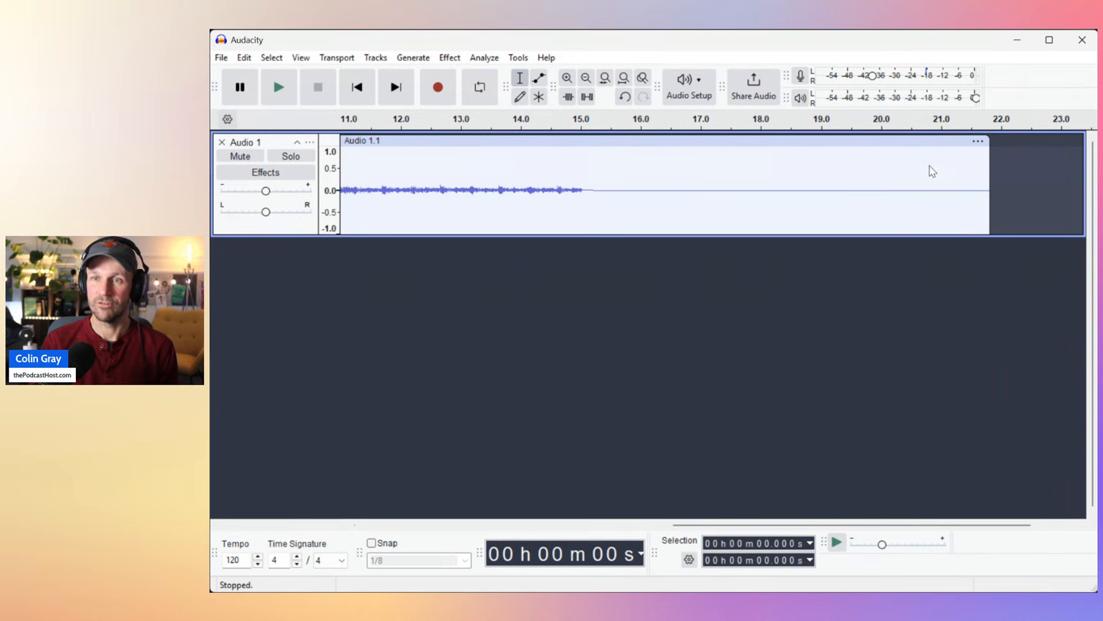
{"action": "mouse_move", "coordinate": [890, 283]}
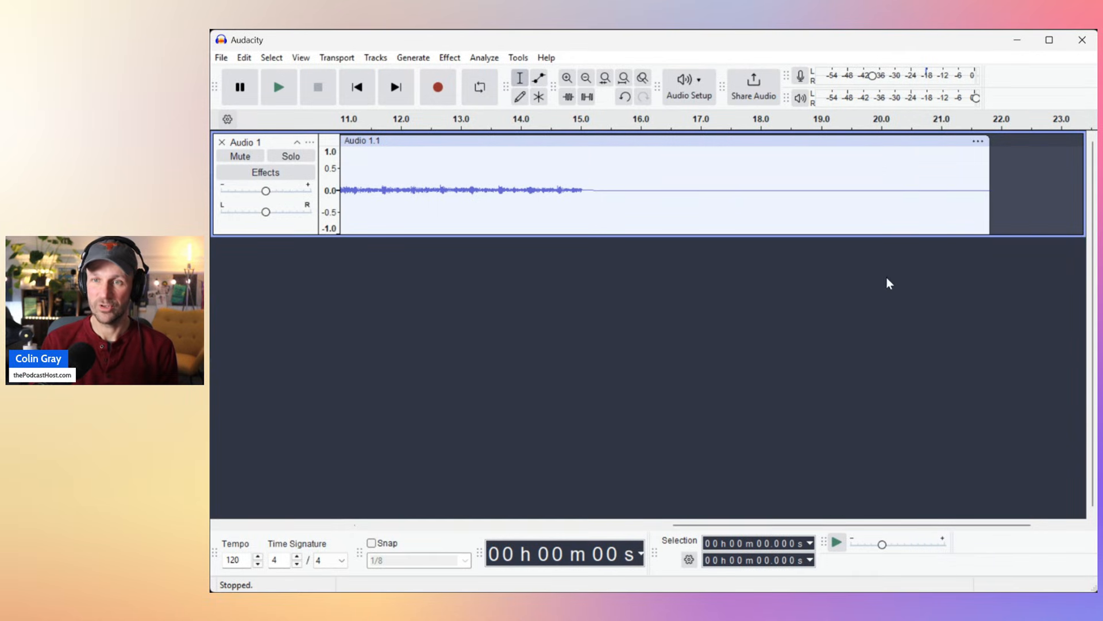
{"action": "mouse_move", "coordinate": [903, 225]}
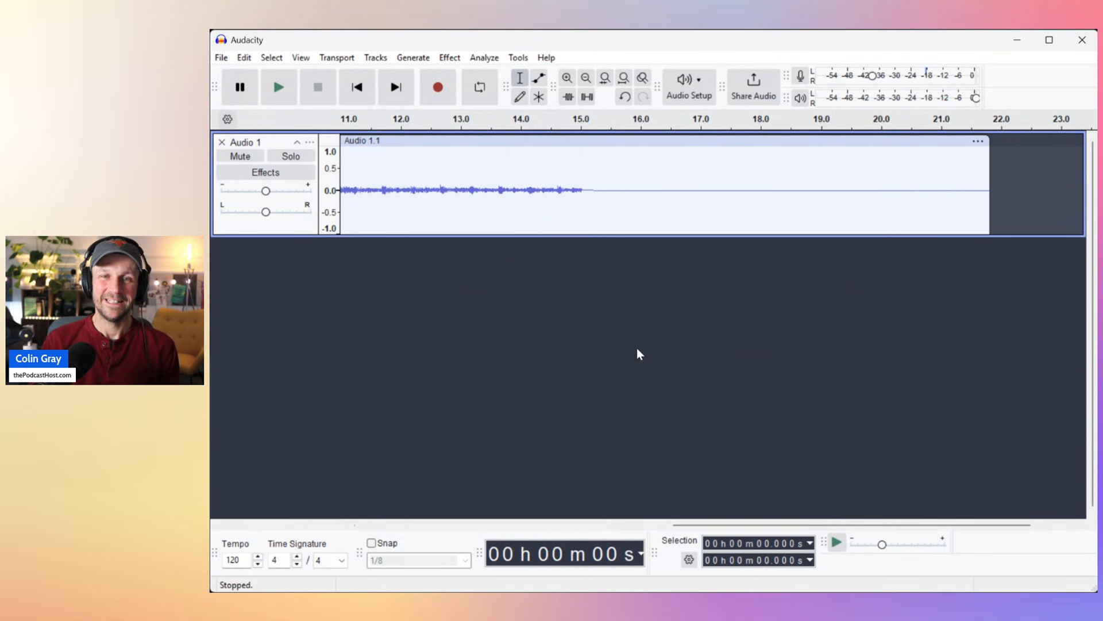
{"action": "mouse_move", "coordinate": [627, 298]}
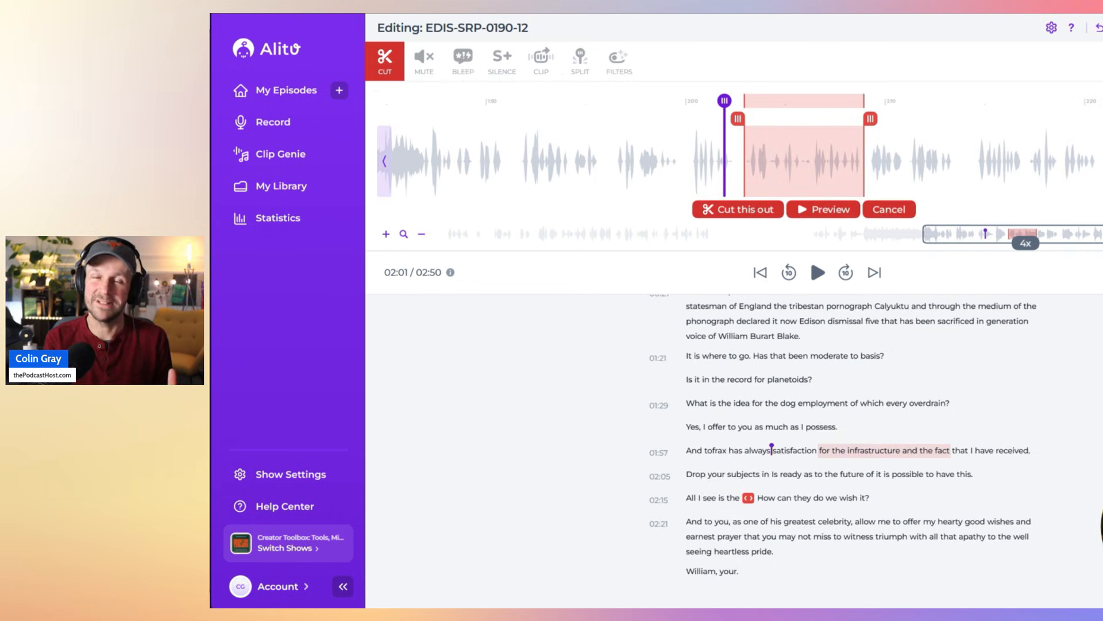
{"action": "mouse_move", "coordinate": [880, 188]}
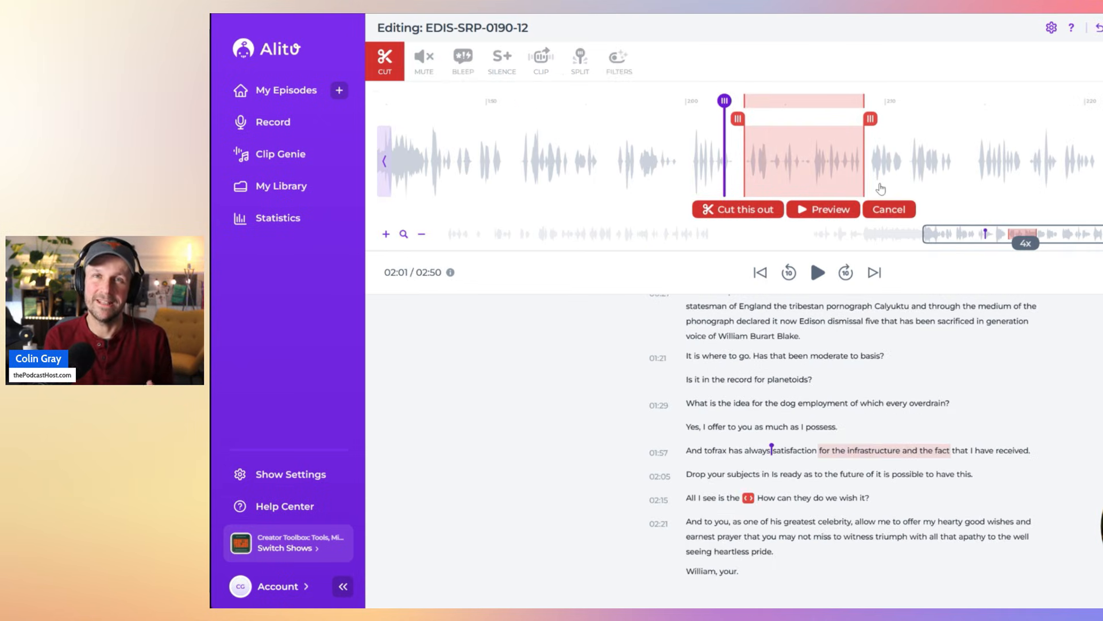
Show Alitu's Transition & Overlap settings between Upbeat Day music and the voice clip
{"action": "left_click", "coordinate": [737, 209]}
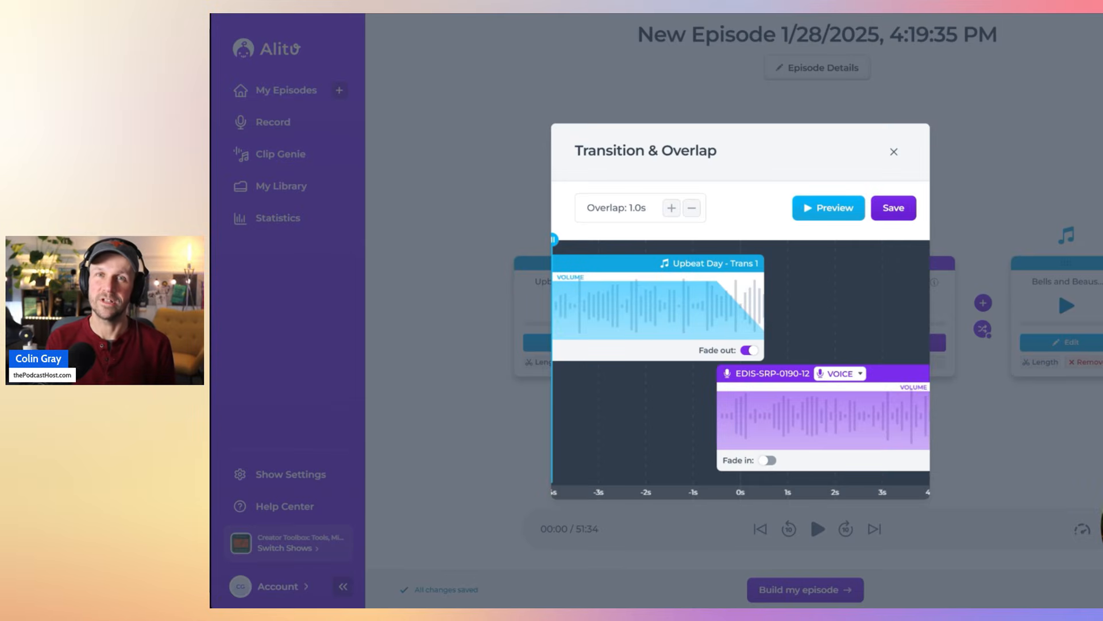
{"action": "left_click", "coordinate": [894, 152]}
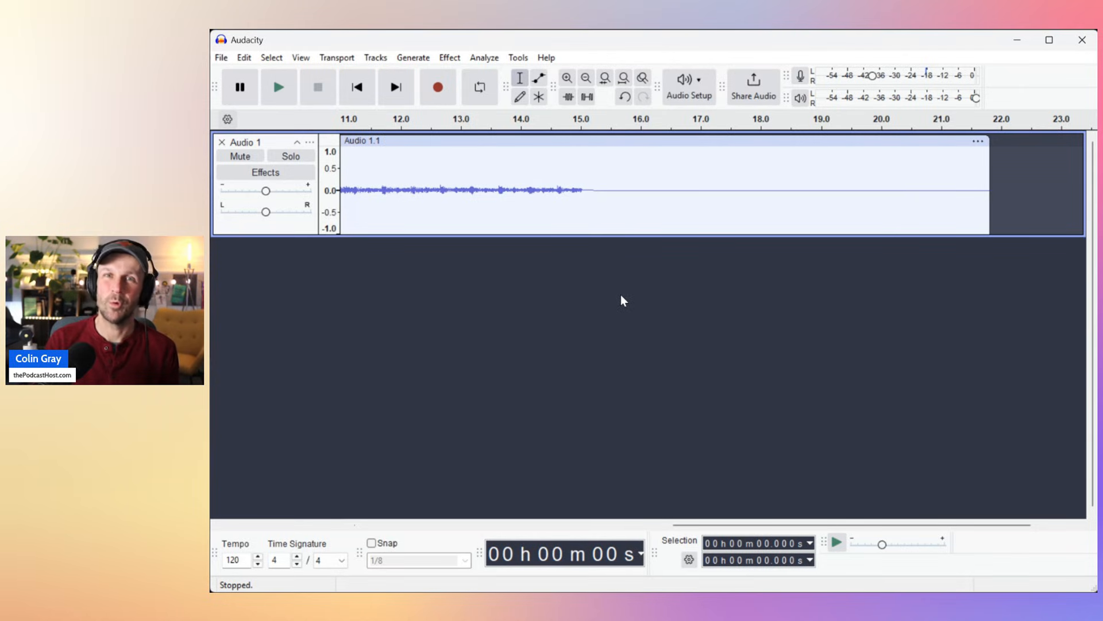
{"action": "mouse_move", "coordinate": [696, 279]}
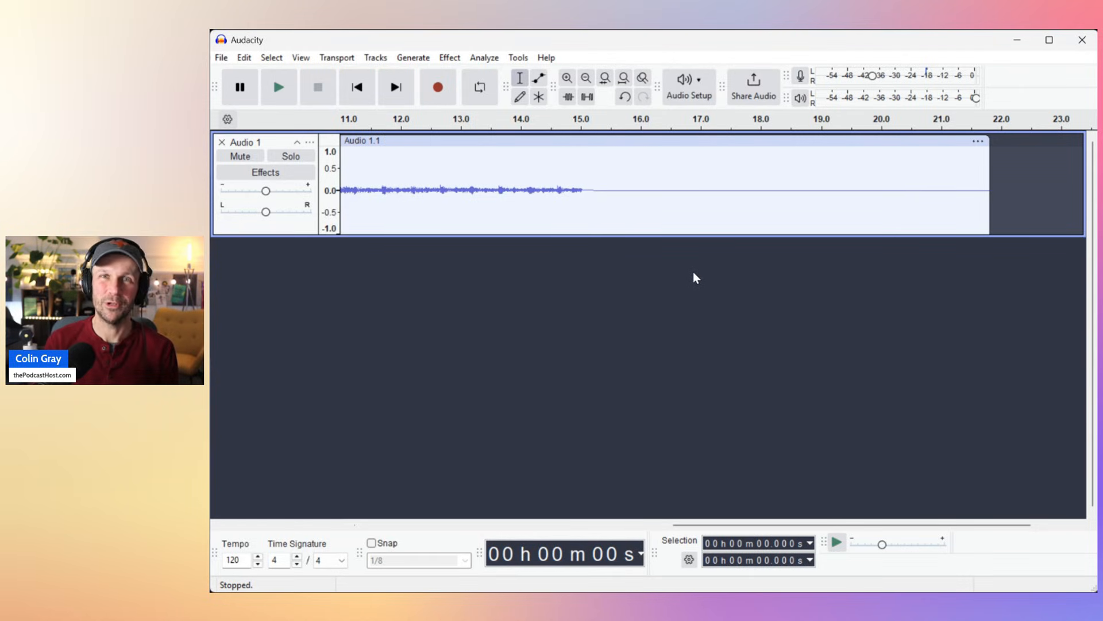
{"action": "mouse_move", "coordinate": [700, 294]}
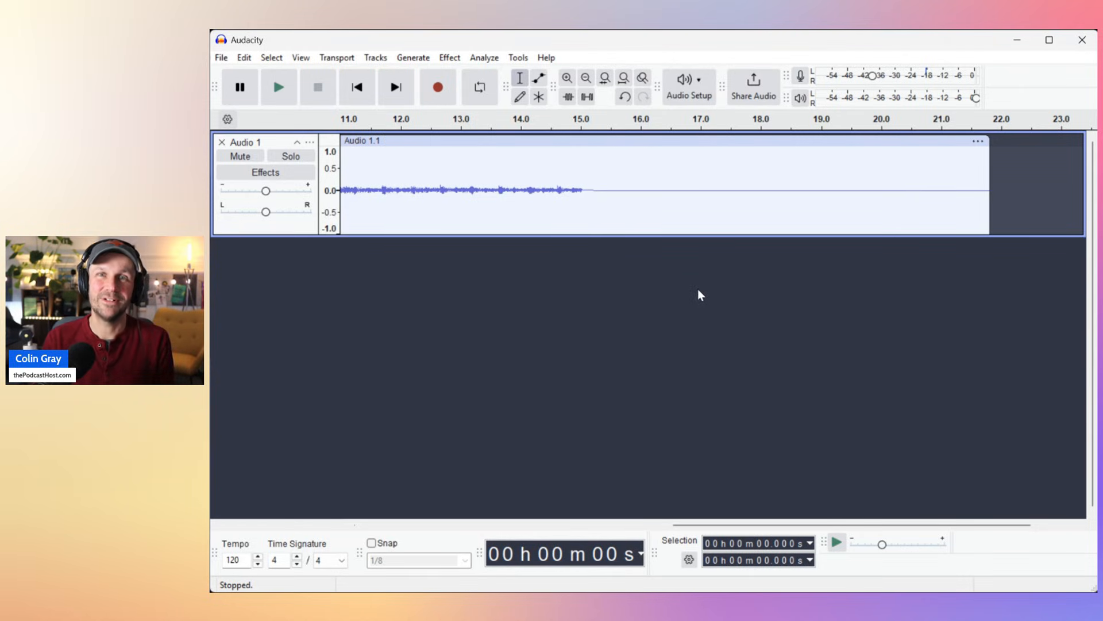